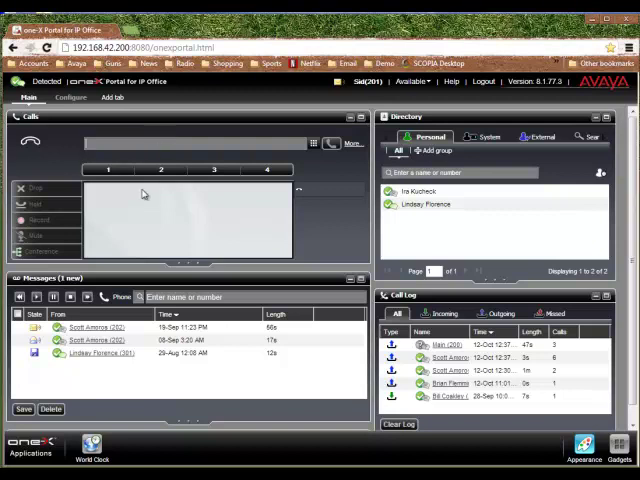
Step: Dial extension 310 from the Calls box so the call to Brian connects
{"action": "type", "text": "20"}
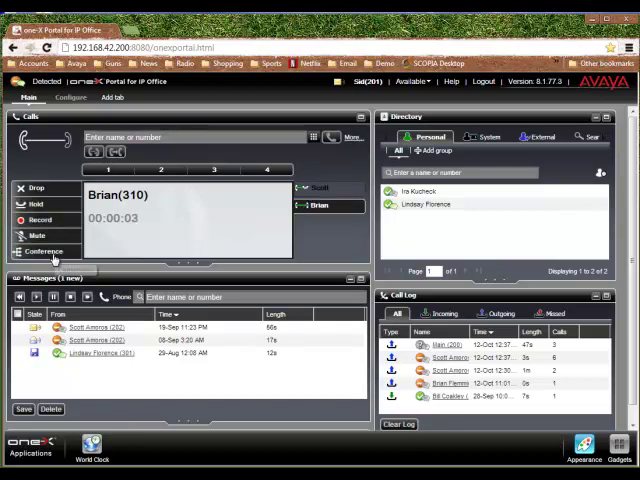
Step: Drop the active call to Brian at extension 310
{"action": "left_click", "coordinate": [44, 252]}
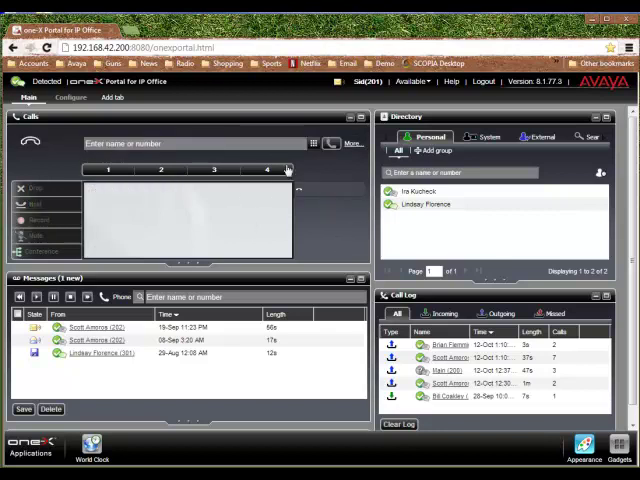
Step: Reveal the dialling keypad and the extra subject and account code call fields
{"action": "left_click", "coordinate": [312, 144]}
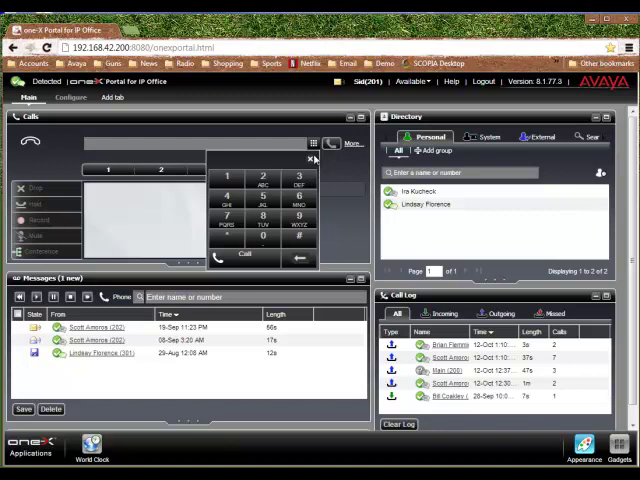
{"action": "left_click", "coordinate": [312, 160]}
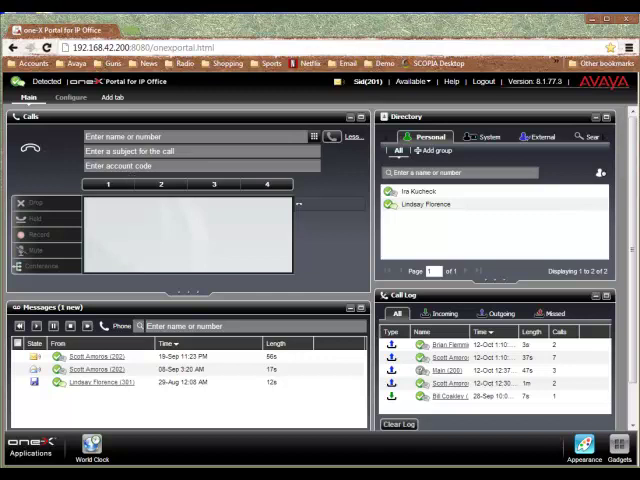
{"action": "mouse_move", "coordinate": [158, 238]}
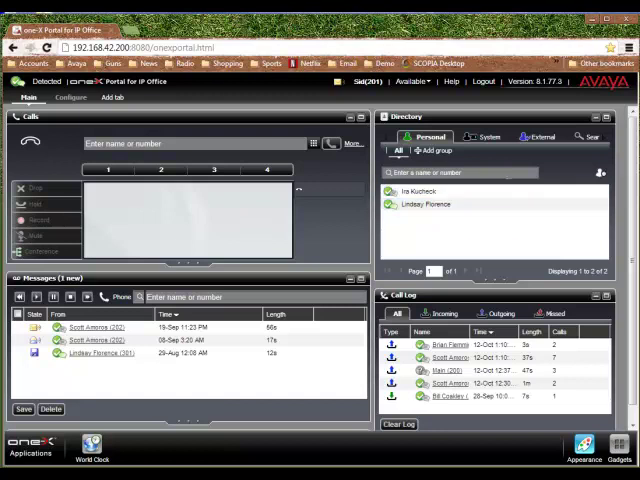
{"action": "mouse_move", "coordinate": [488, 148]}
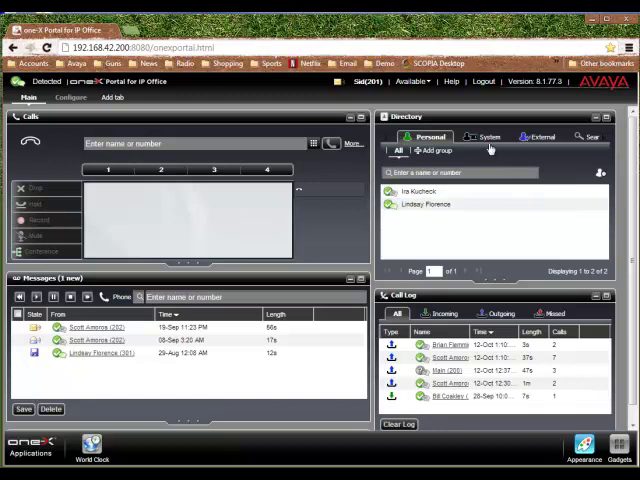
Step: Show system users in the directory, chat with a colleague by instant message, then close the chat
{"action": "left_click", "coordinate": [488, 136]}
{"action": "type", "text": "Lindsay"}
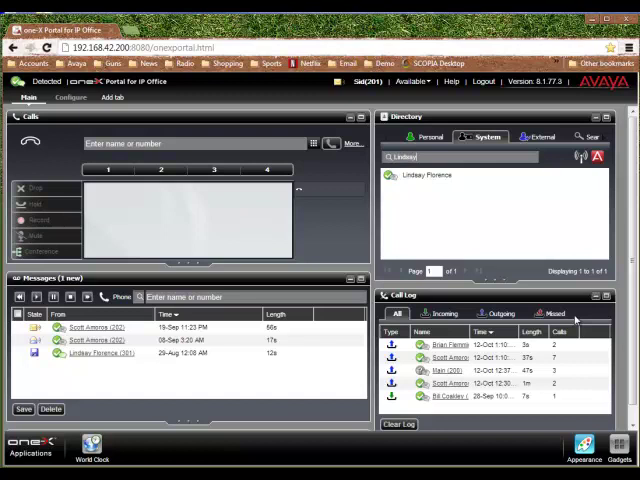
{"action": "left_click", "coordinate": [428, 176]}
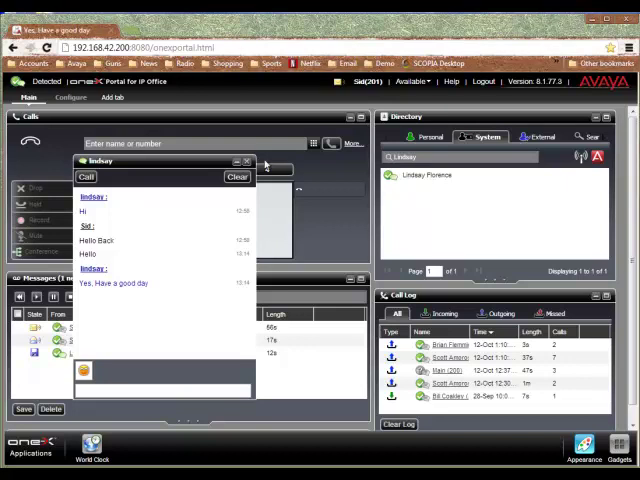
{"action": "left_click", "coordinate": [244, 160]}
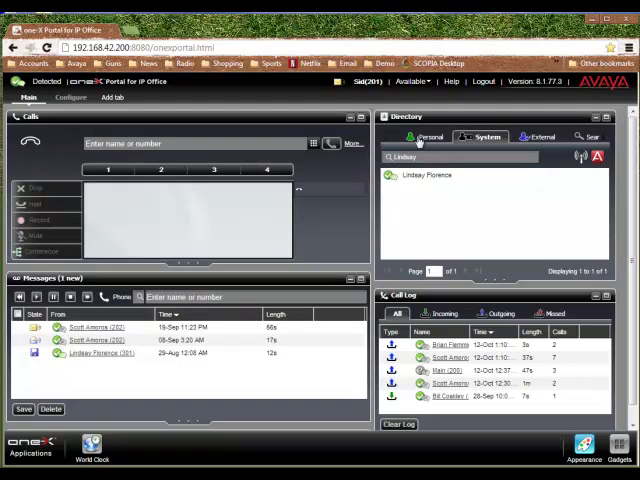
Step: Switch the directory back to personal contacts and hide the contact's presence details
{"action": "left_click", "coordinate": [428, 136]}
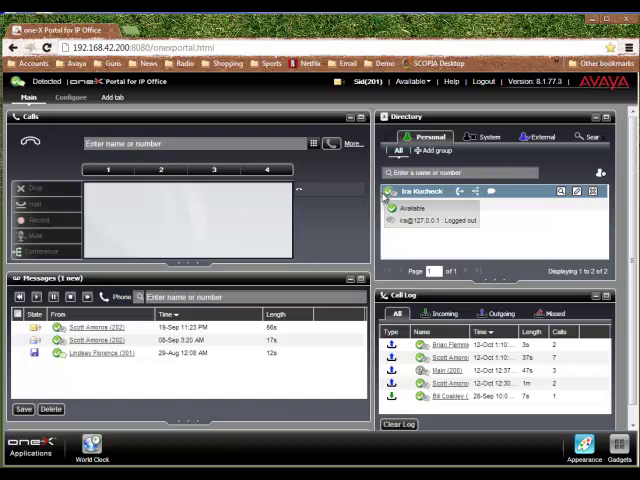
{"action": "left_click", "coordinate": [388, 192]}
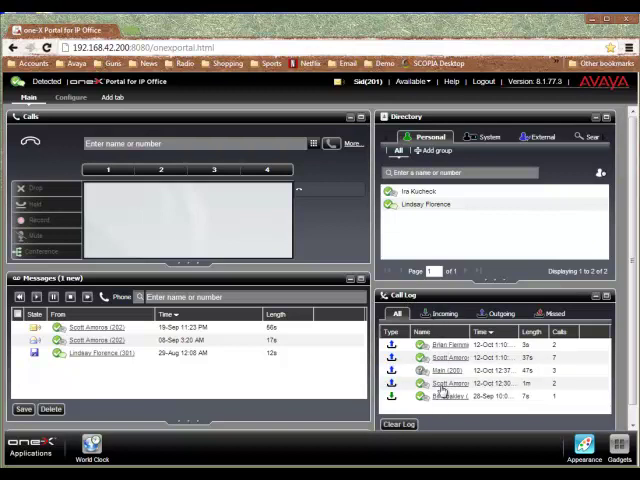
Step: Filter the call log to missed calls, restore all calls, then bring up the presence editor
{"action": "left_click", "coordinate": [440, 314]}
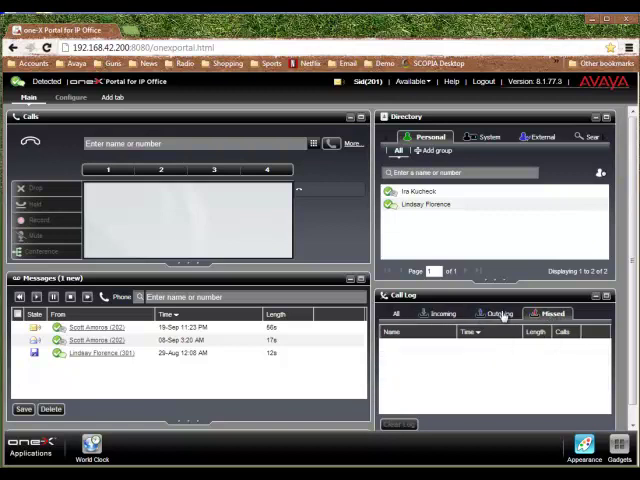
{"action": "left_click", "coordinate": [396, 312]}
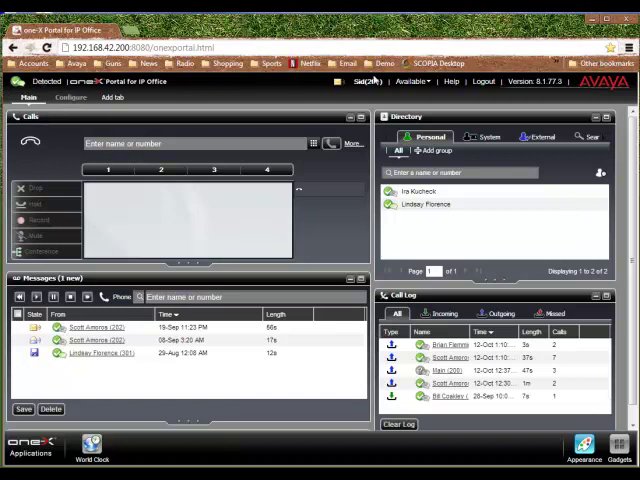
{"action": "left_click", "coordinate": [410, 80]}
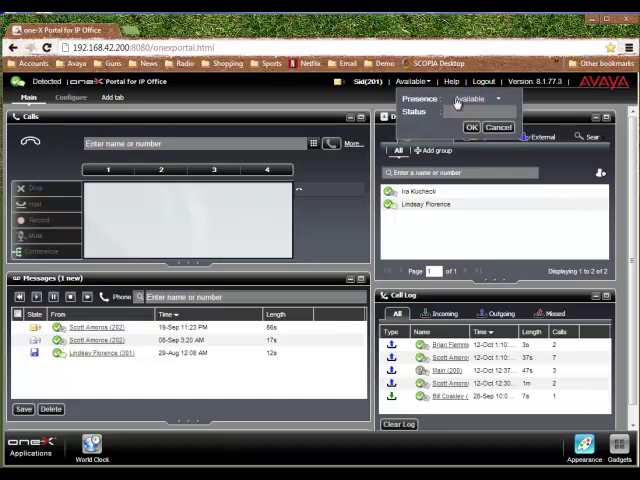
Step: Set presence to Do Not Disturb with the status message 'Doing a demo'
{"action": "left_click", "coordinate": [470, 98]}
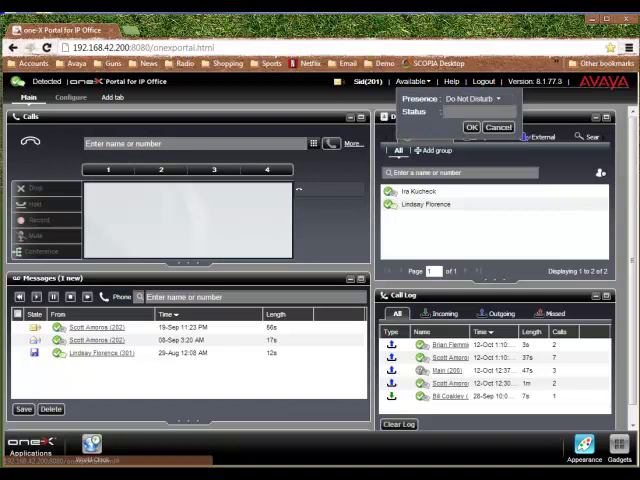
{"action": "type", "text": "0"}
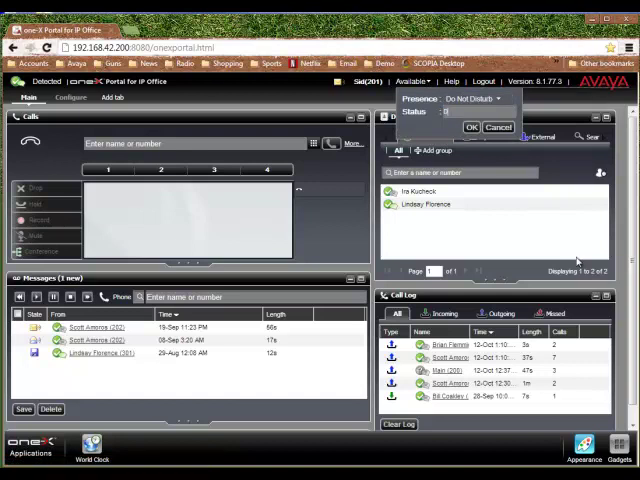
{"action": "type", "text": "Doing a demo"}
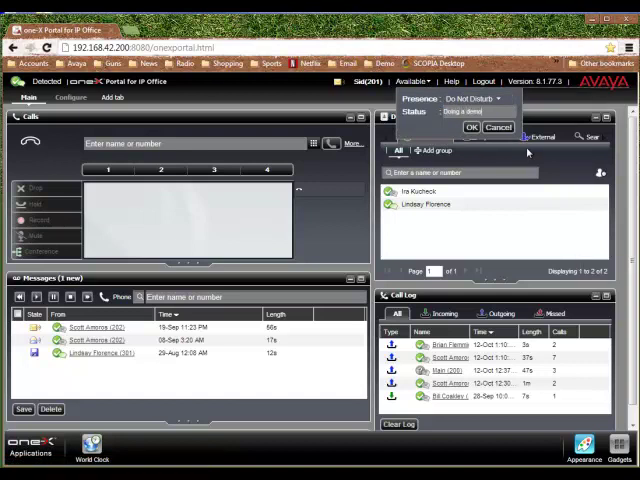
{"action": "left_click", "coordinate": [470, 128]}
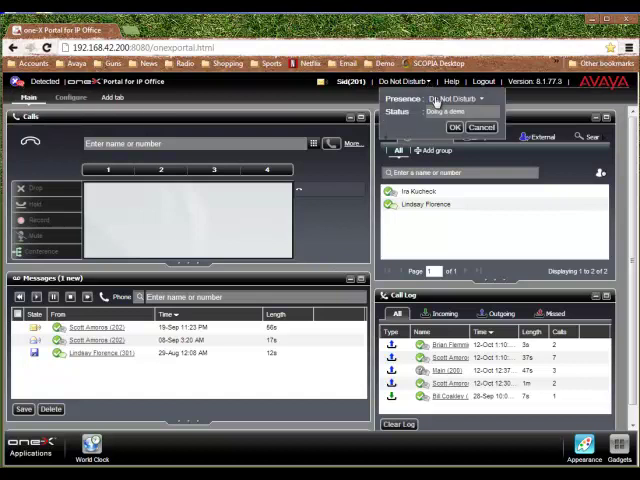
Step: Return presence to Available and confirm, closing the status editor
{"action": "left_click", "coordinate": [464, 96]}
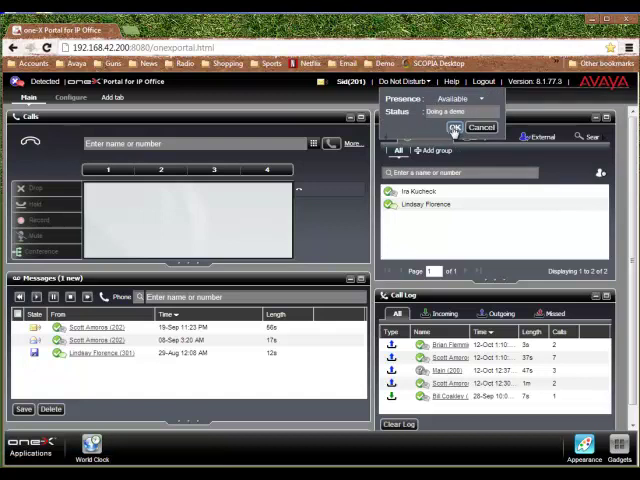
{"action": "left_click", "coordinate": [456, 128]}
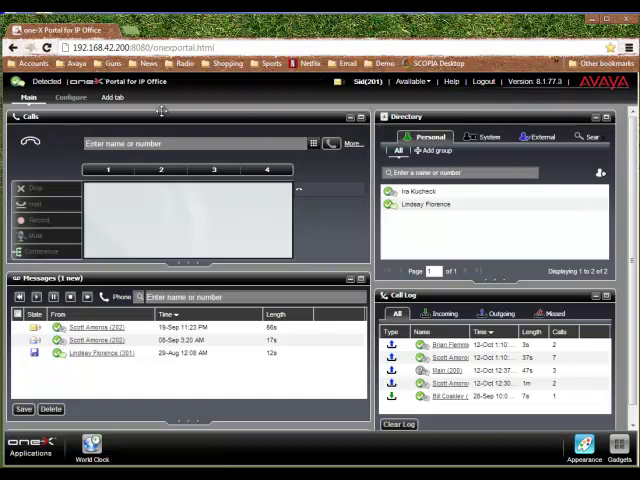
{"action": "mouse_move", "coordinate": [198, 108]}
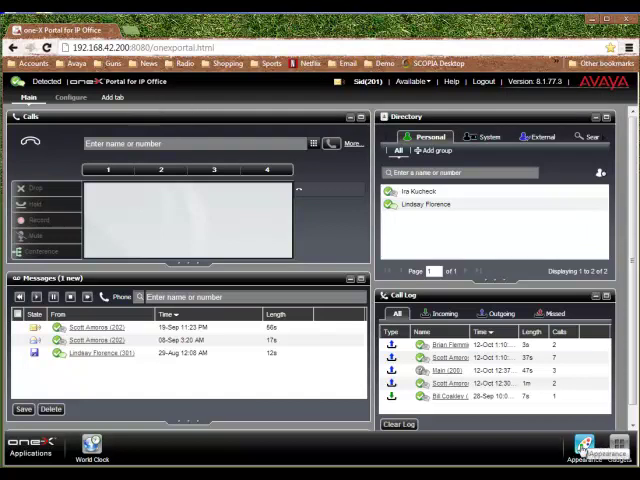
{"action": "left_click", "coordinate": [578, 444]}
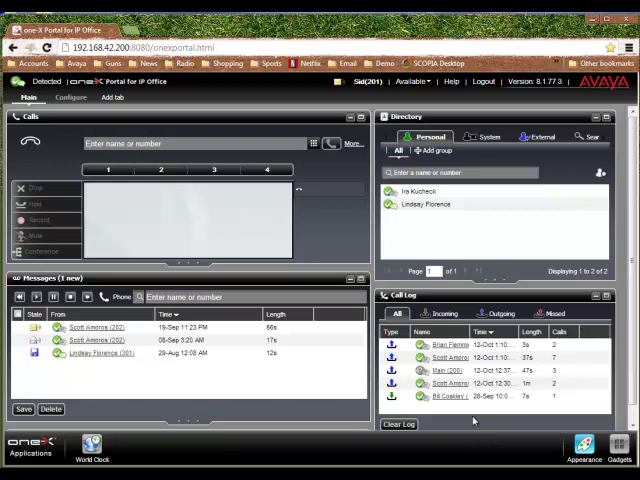
Step: Show the telephony profiles list in the Configure area
{"action": "left_click", "coordinate": [72, 96]}
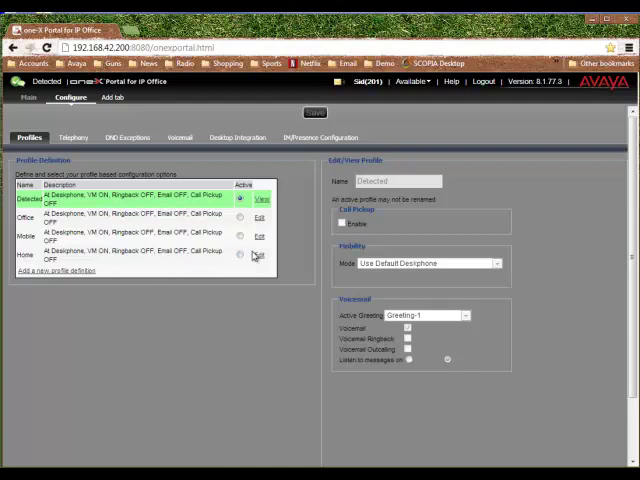
{"action": "left_click", "coordinate": [260, 256]}
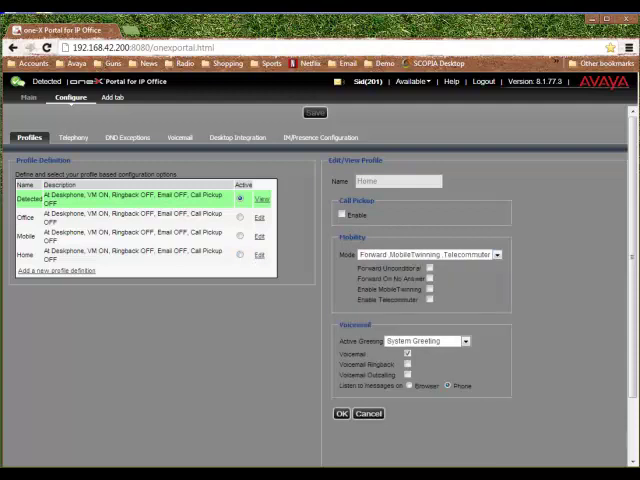
{"action": "left_click", "coordinate": [428, 300]}
{"action": "type", "text": "9"}
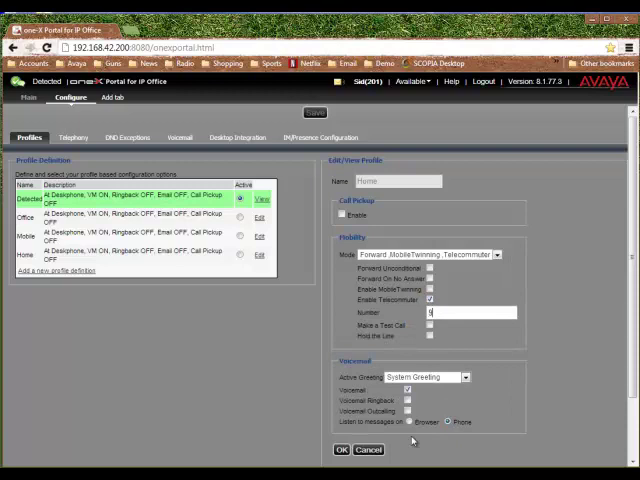
{"action": "type", "text": "1"}
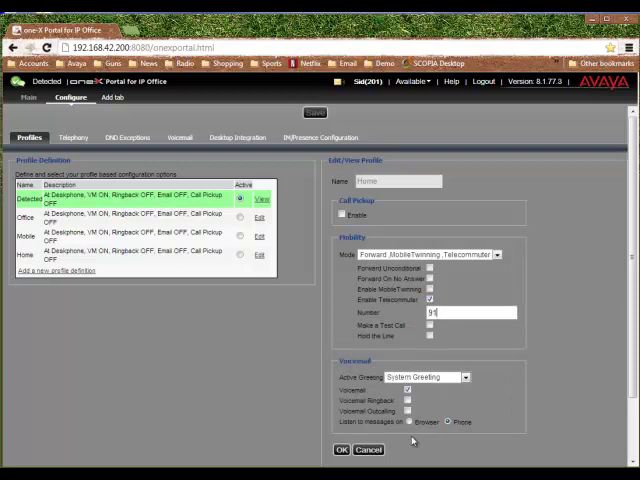
{"action": "type", "text": "610"}
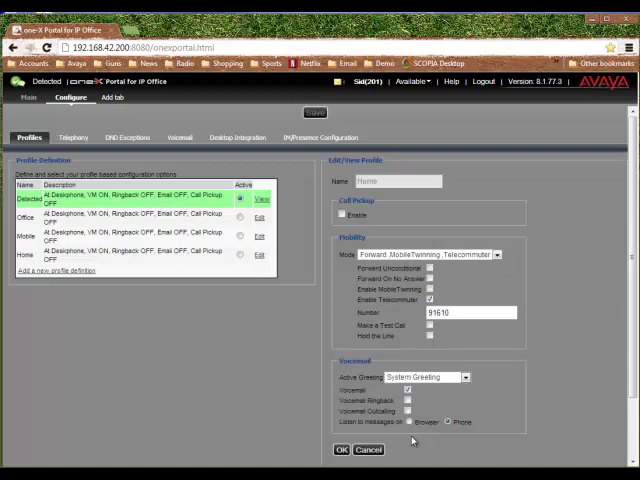
{"action": "type", "text": "123"}
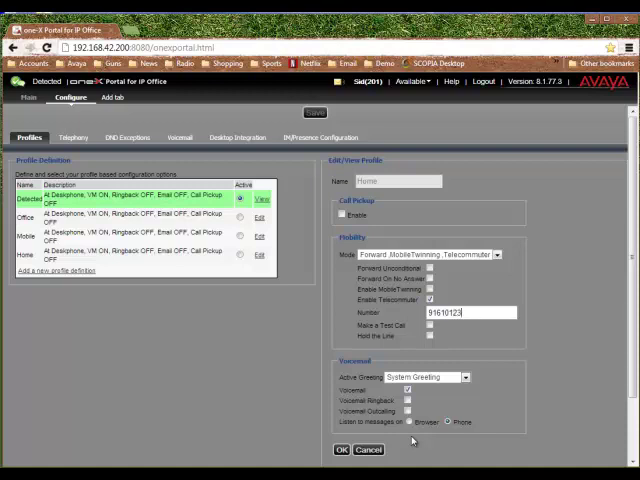
{"action": "type", "text": "4567"}
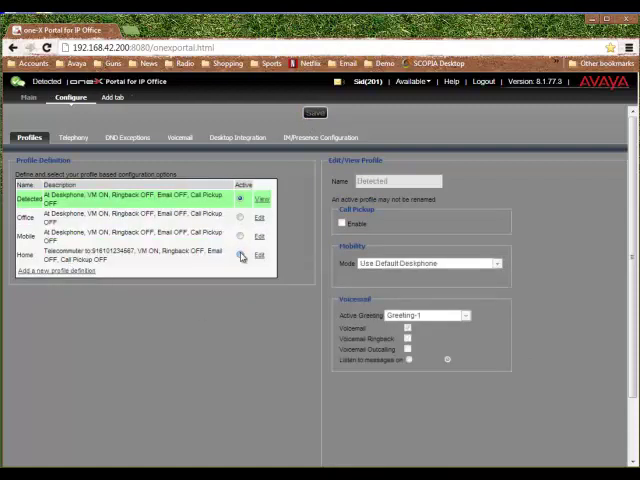
{"action": "mouse_move", "coordinate": [284, 288]}
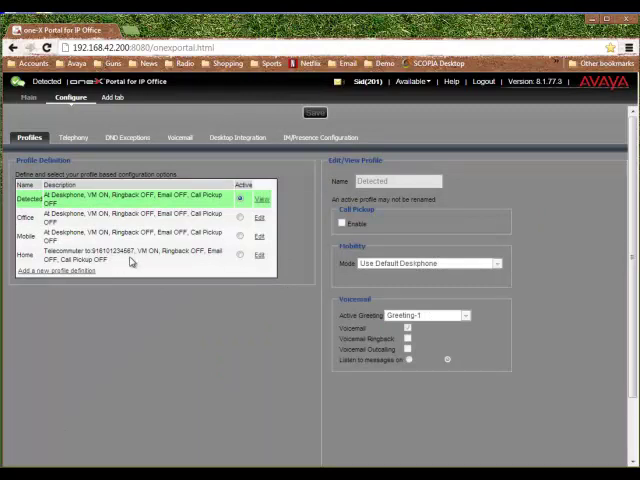
{"action": "mouse_move", "coordinate": [232, 308]}
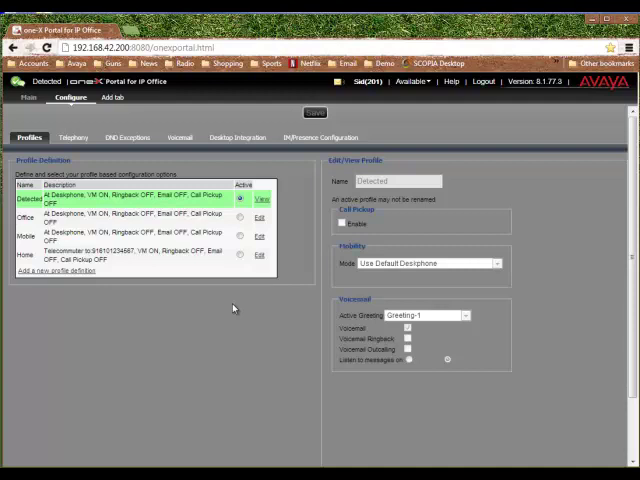
{"action": "mouse_move", "coordinate": [248, 344]}
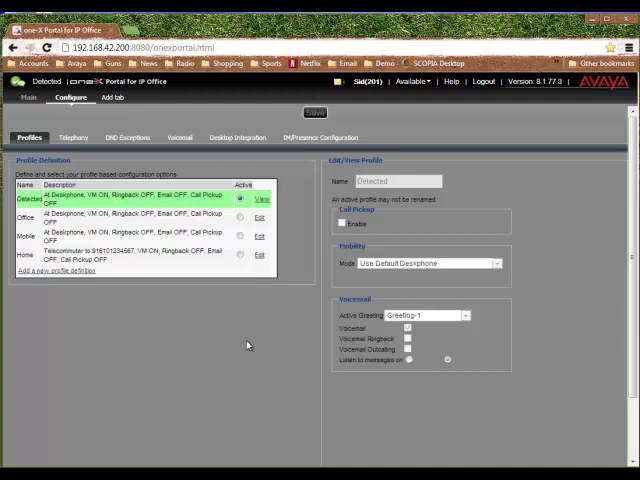
{"action": "mouse_move", "coordinate": [236, 346]}
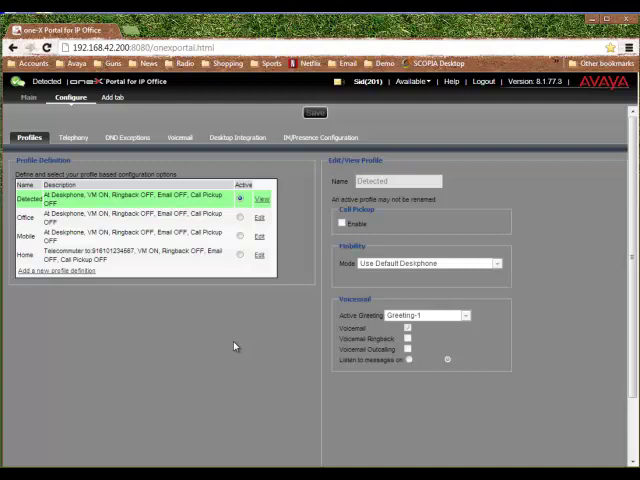